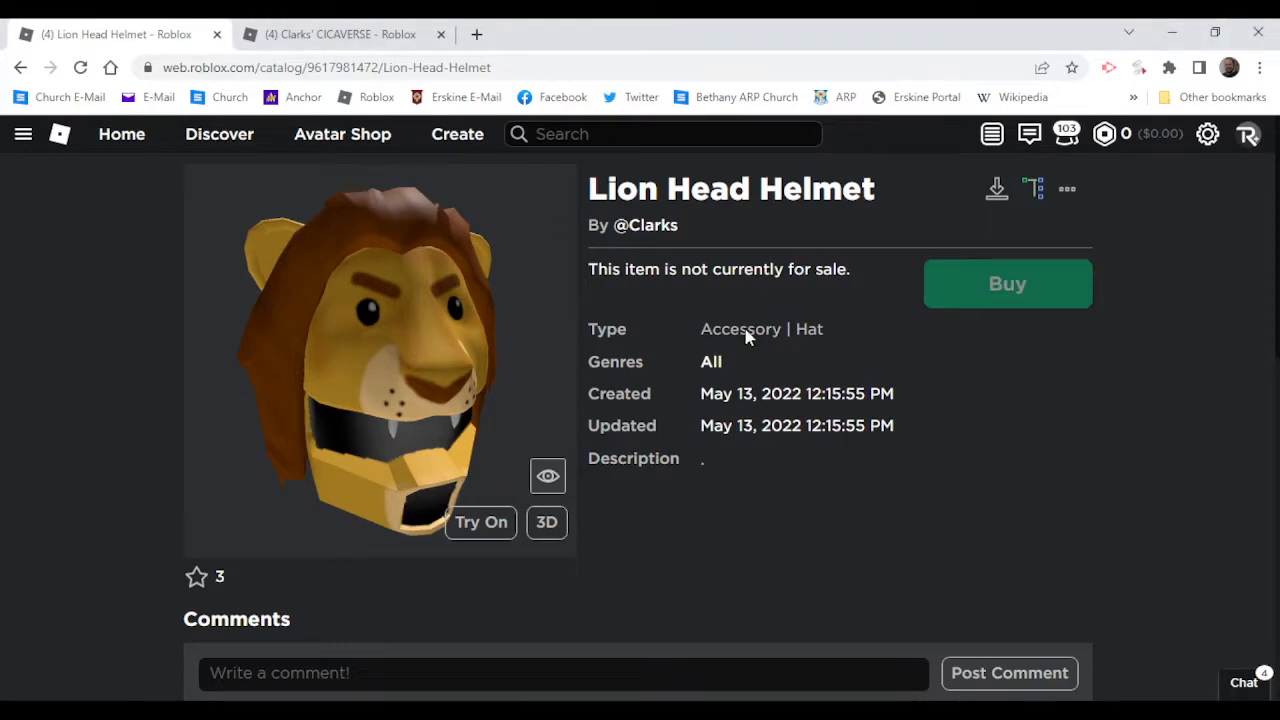
- Try on the Lion Head Helmet, then move to the Clarks' CICAVERSE experience page
{"action": "left_click", "coordinate": [480, 522]}
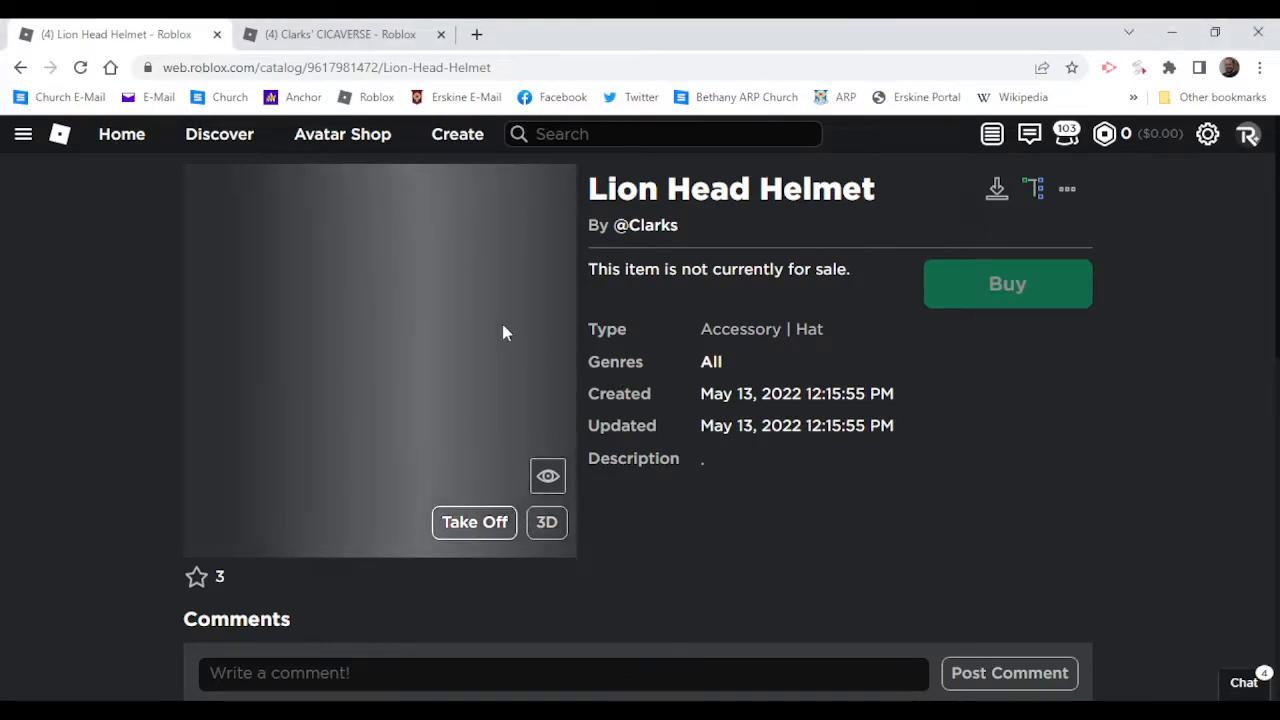
{"action": "left_click", "coordinate": [474, 522]}
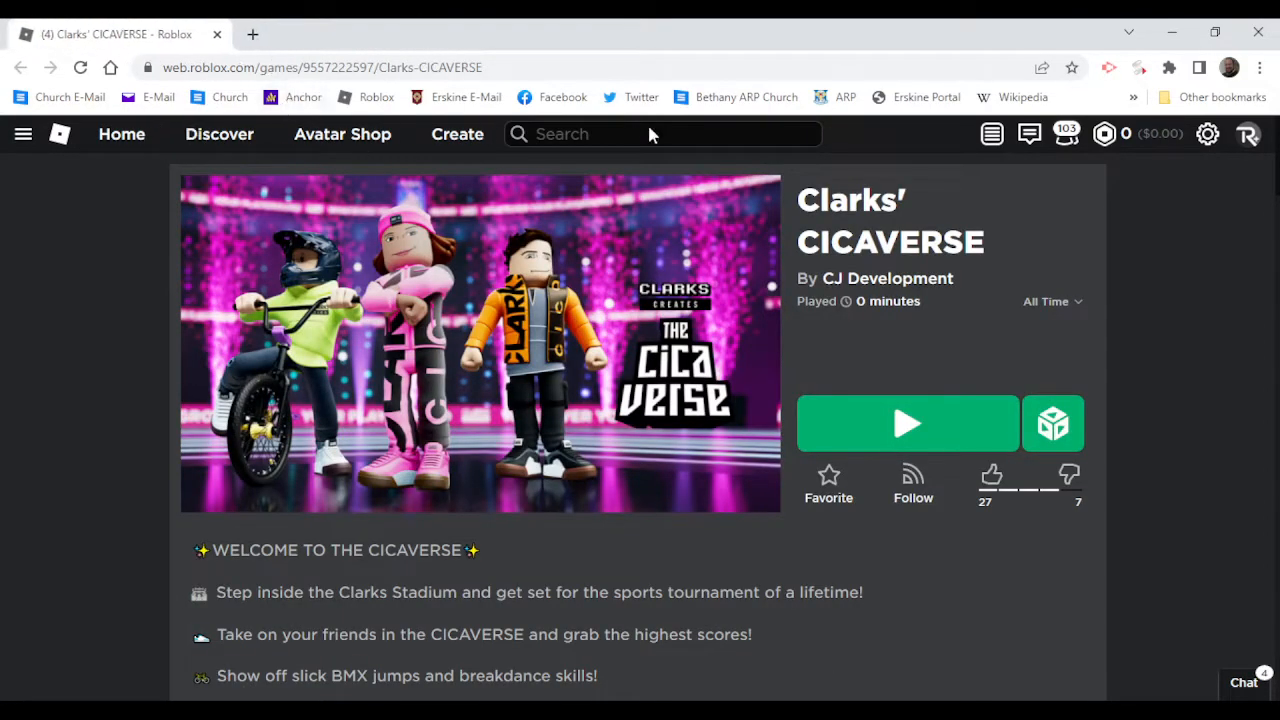
{"action": "mouse_move", "coordinate": [812, 256]}
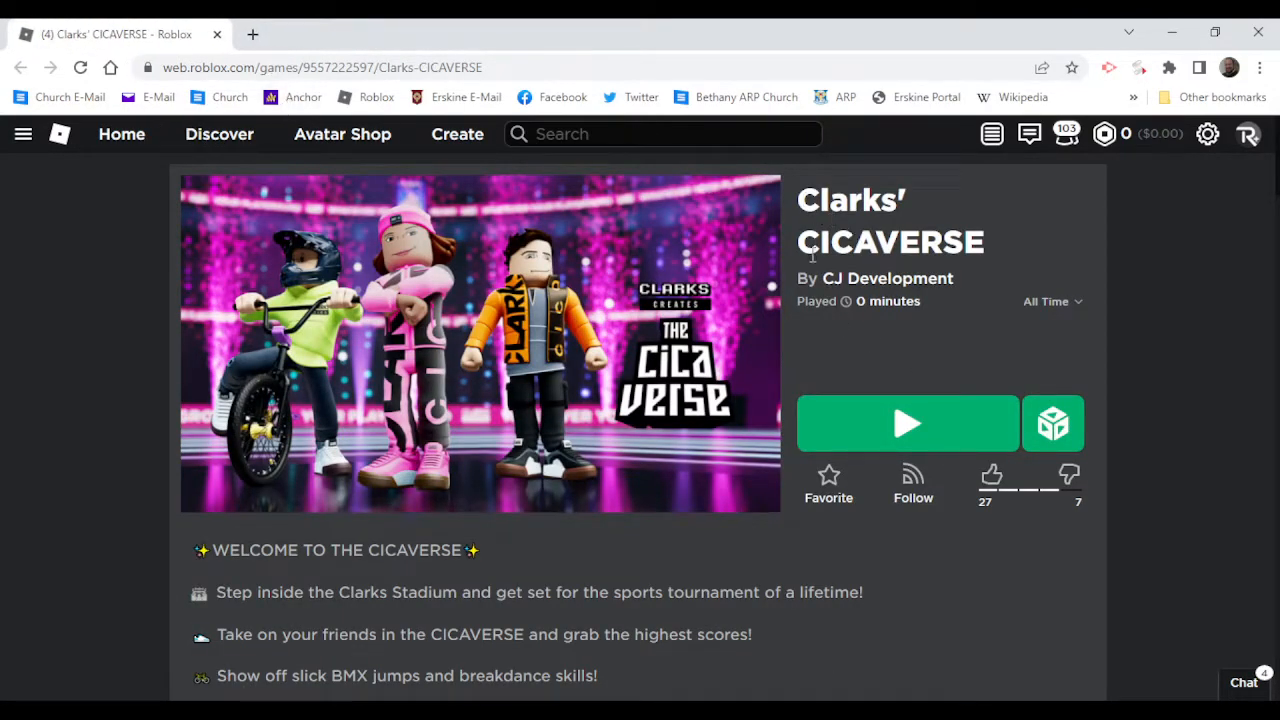
- Launch the CICAVERSE experience with Play, dismissing the install prompt and playing again
{"action": "scroll", "scroll_direction": "down", "scroll_amount": 3}
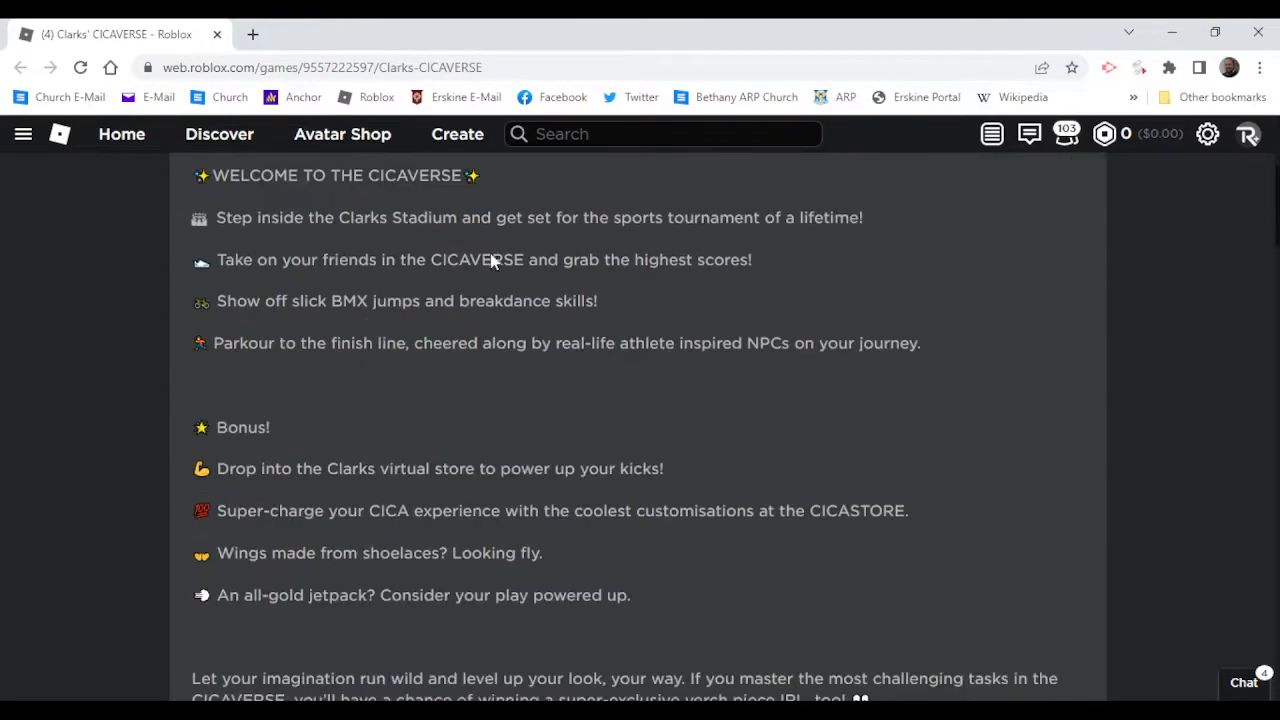
{"action": "scroll", "scroll_direction": "up", "scroll_amount": 3}
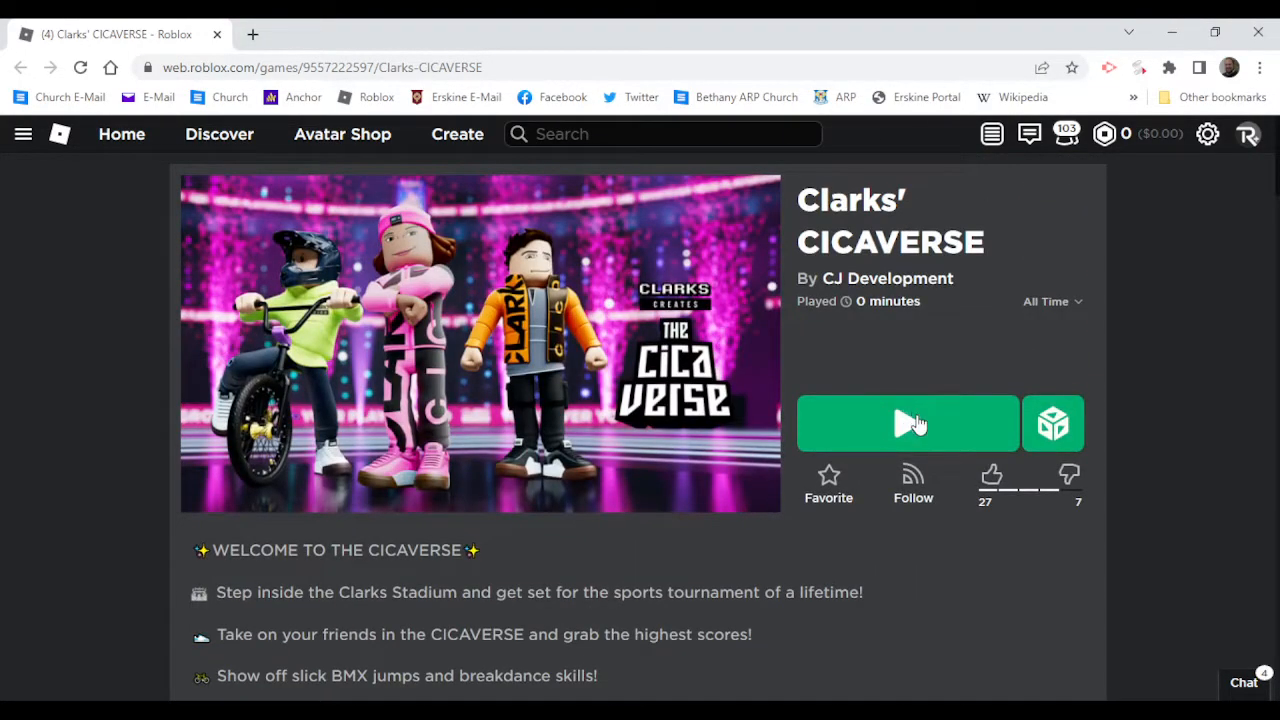
{"action": "left_click", "coordinate": [908, 424]}
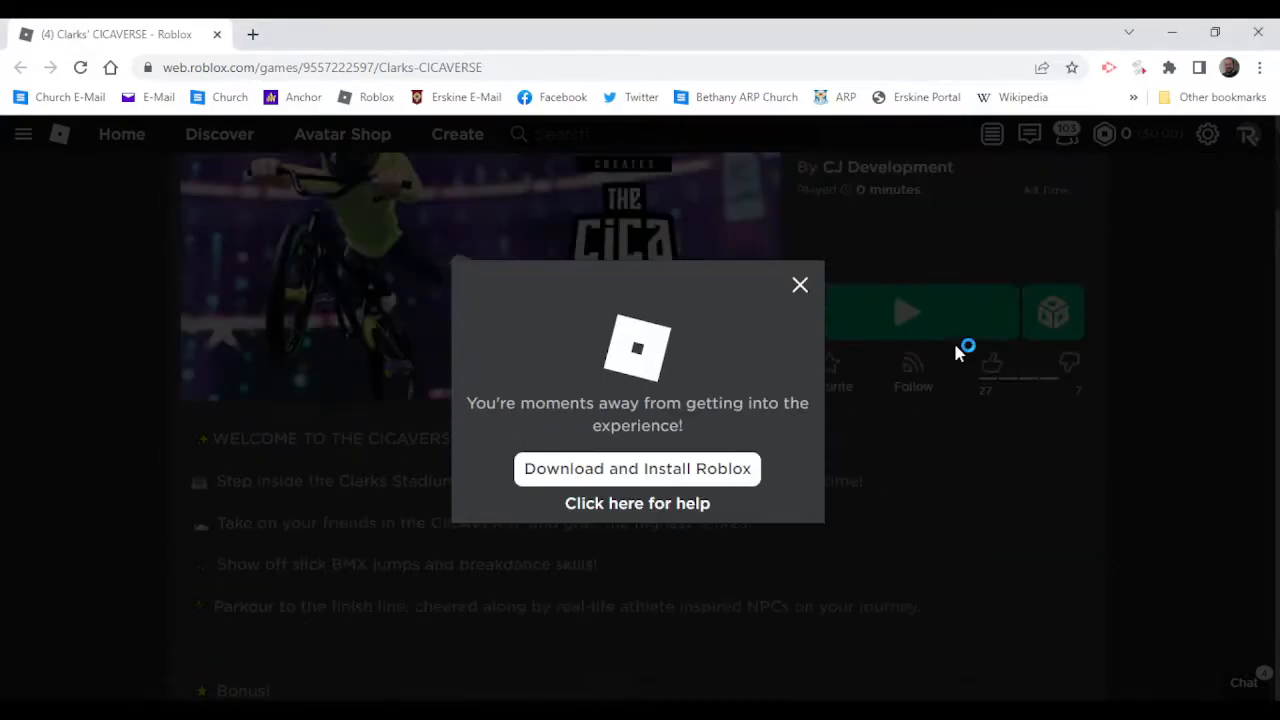
{"action": "left_click", "coordinate": [800, 284]}
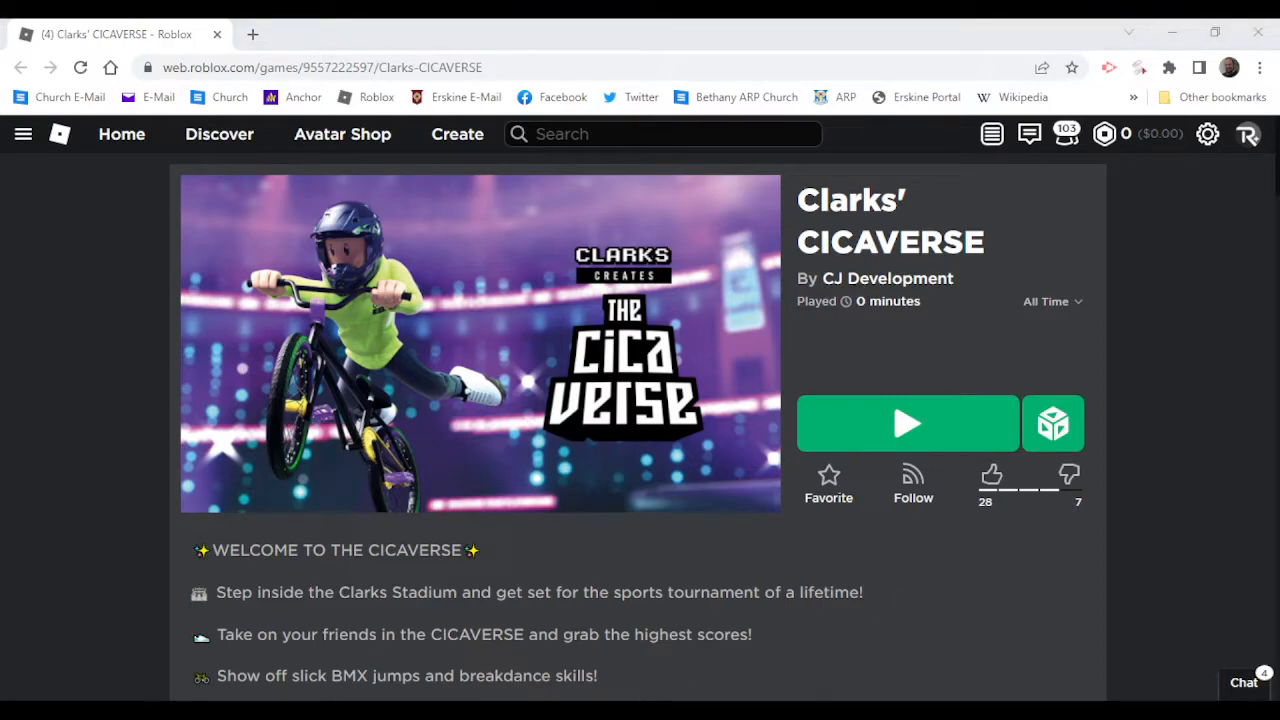
{"action": "left_click", "coordinate": [990, 476]}
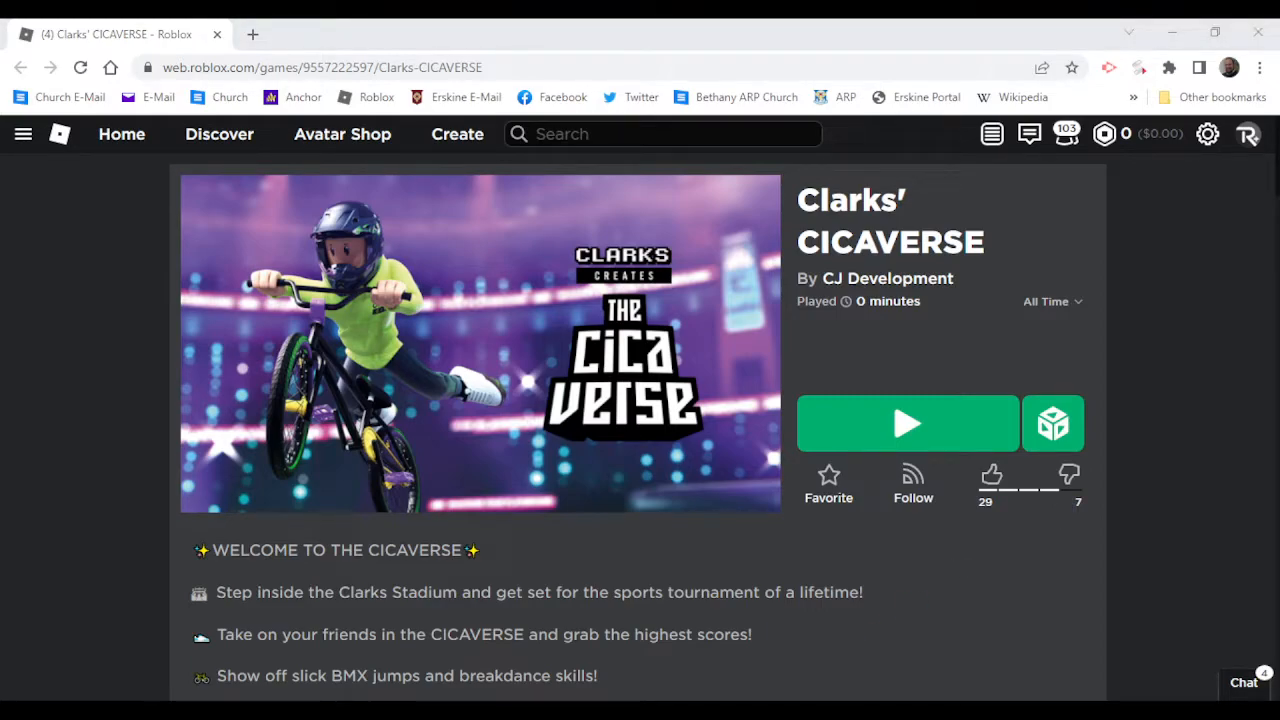
{"action": "left_click", "coordinate": [906, 422]}
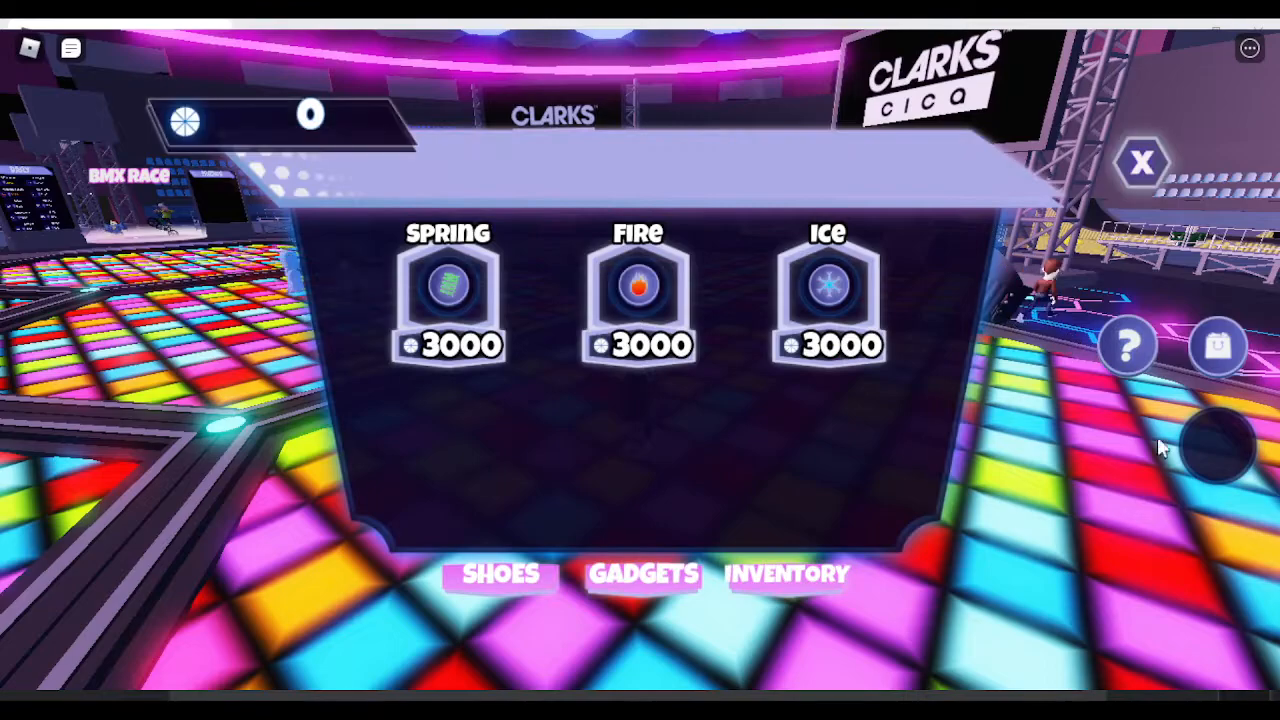
{"action": "mouse_move", "coordinate": [1156, 184]}
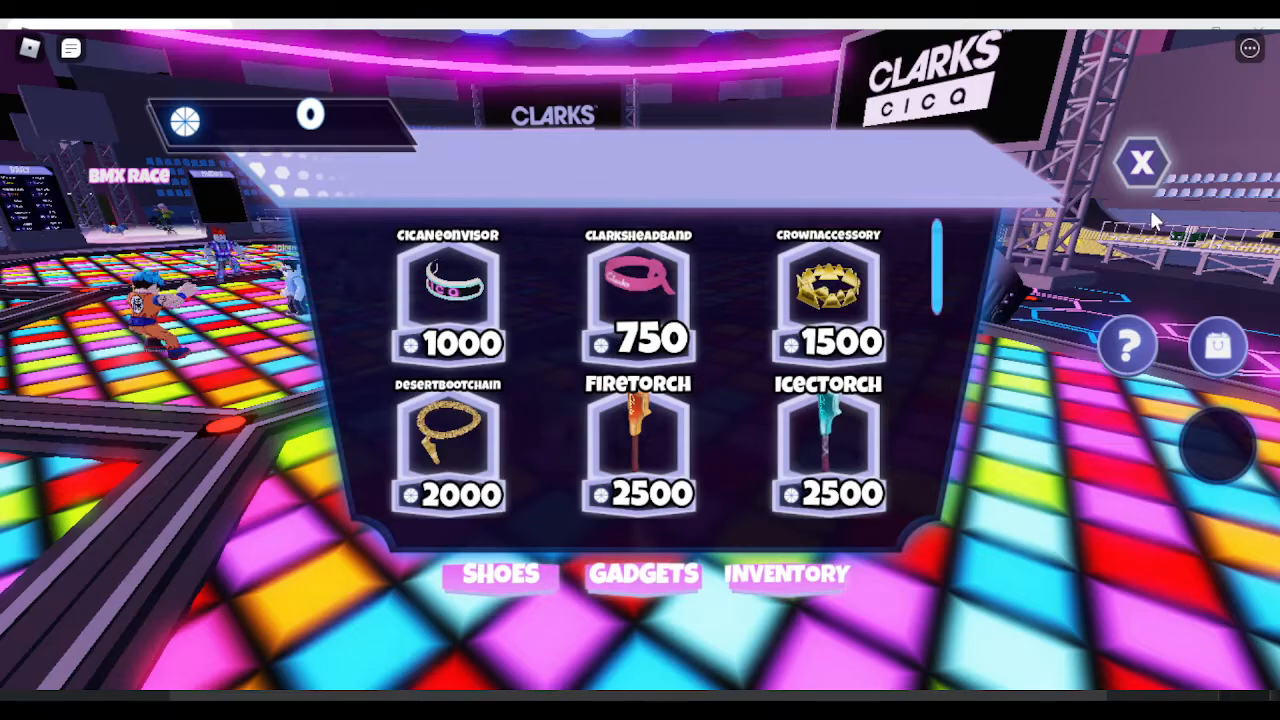
- Close the in-game shop before leaving CICAVERSE for the Roblox home page
{"action": "left_click", "coordinate": [1140, 164]}
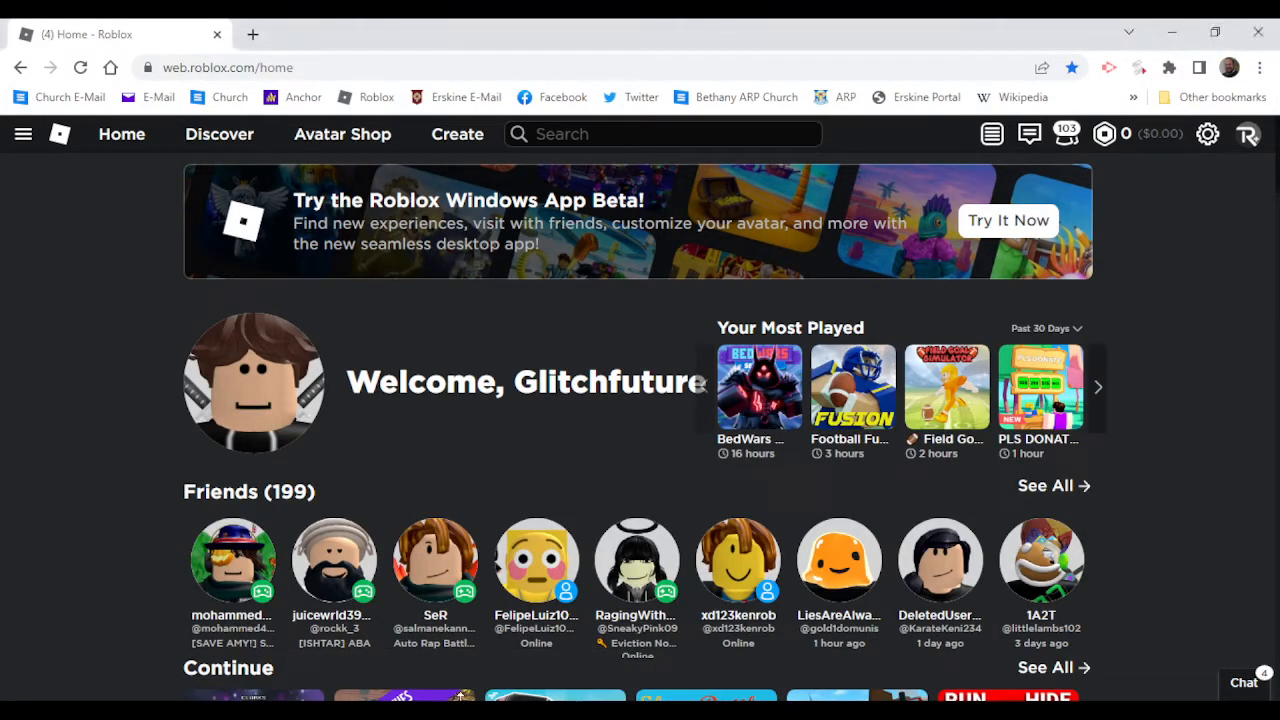
- Go to the avatar editor via the navigation menu, then to the Shoebox Backpack item page
{"action": "left_click", "coordinate": [24, 132]}
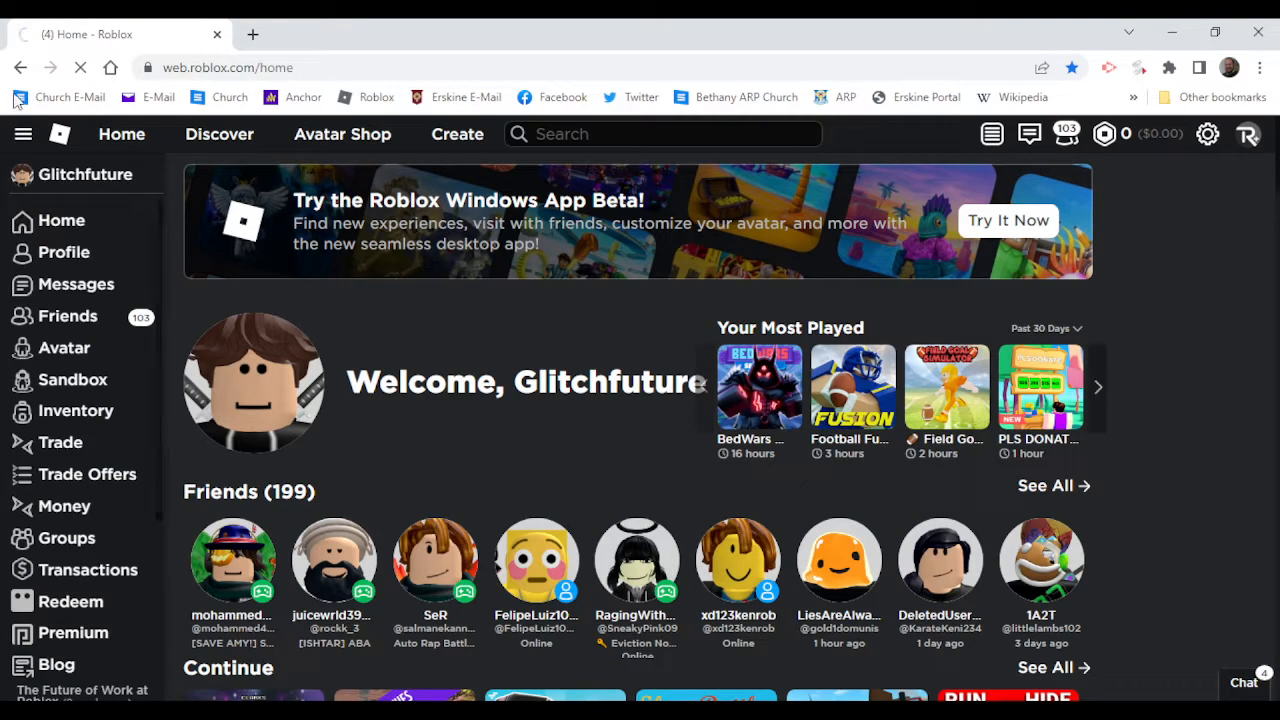
{"action": "left_click", "coordinate": [64, 252]}
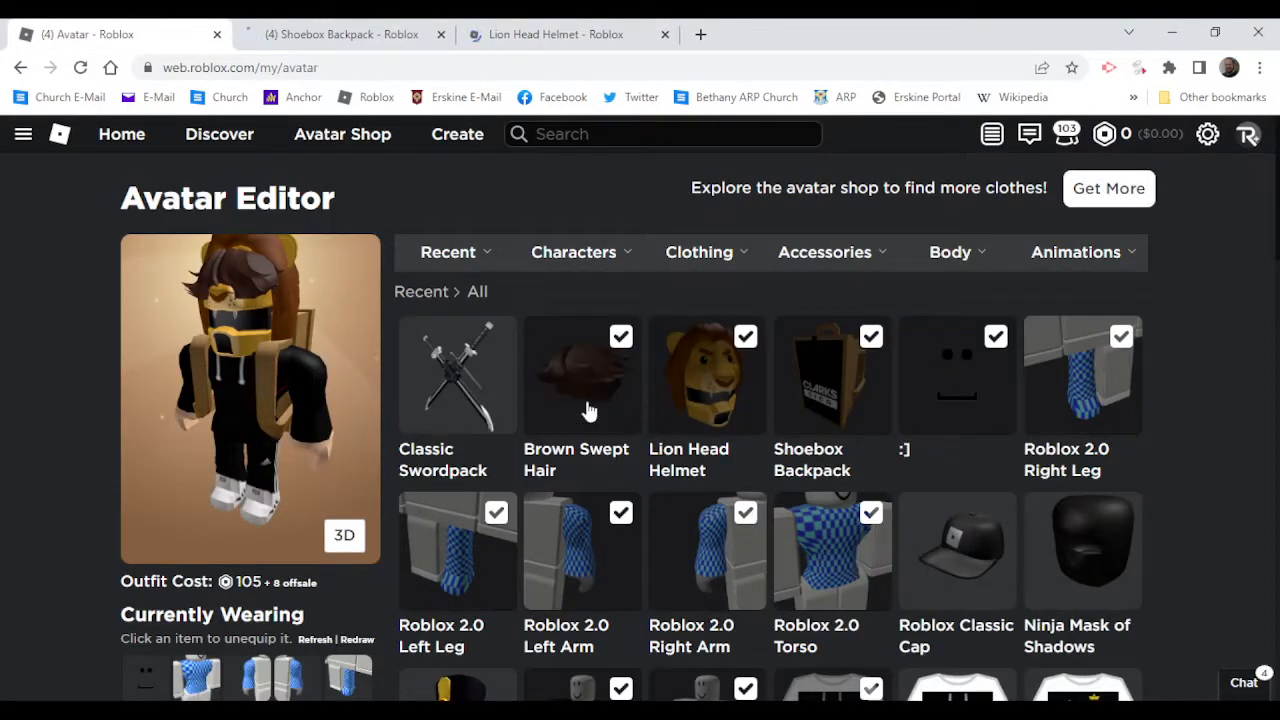
{"action": "left_click", "coordinate": [342, 32]}
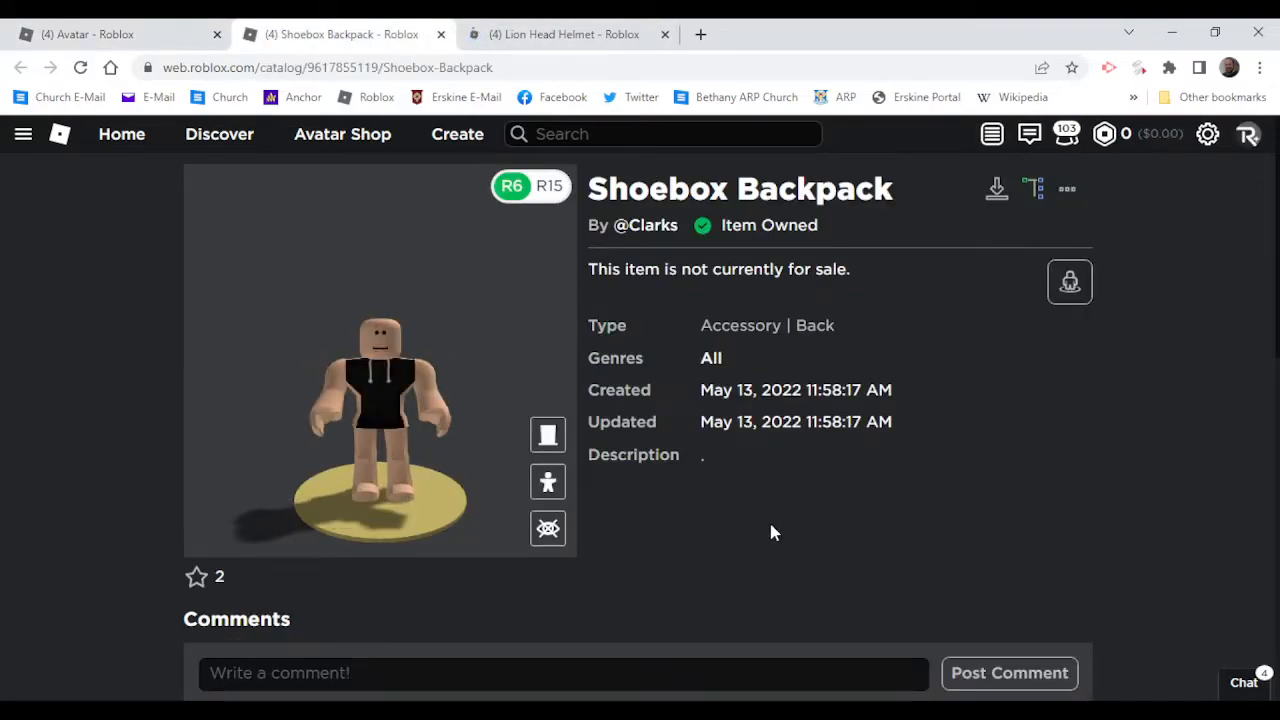
- Post the comment "im the first one to get this" on the Shoebox Backpack and close its page
{"action": "scroll", "scroll_direction": "down", "scroll_amount": 3}
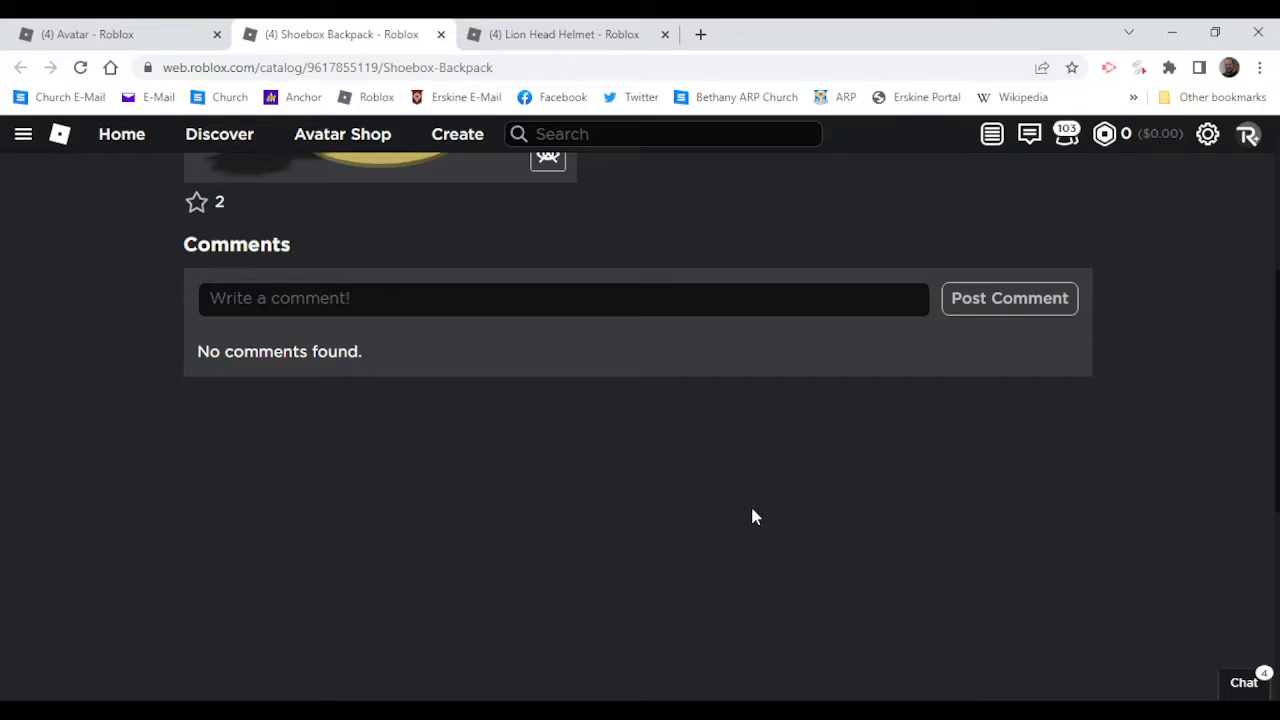
{"action": "scroll", "scroll_direction": "up", "scroll_amount": 3}
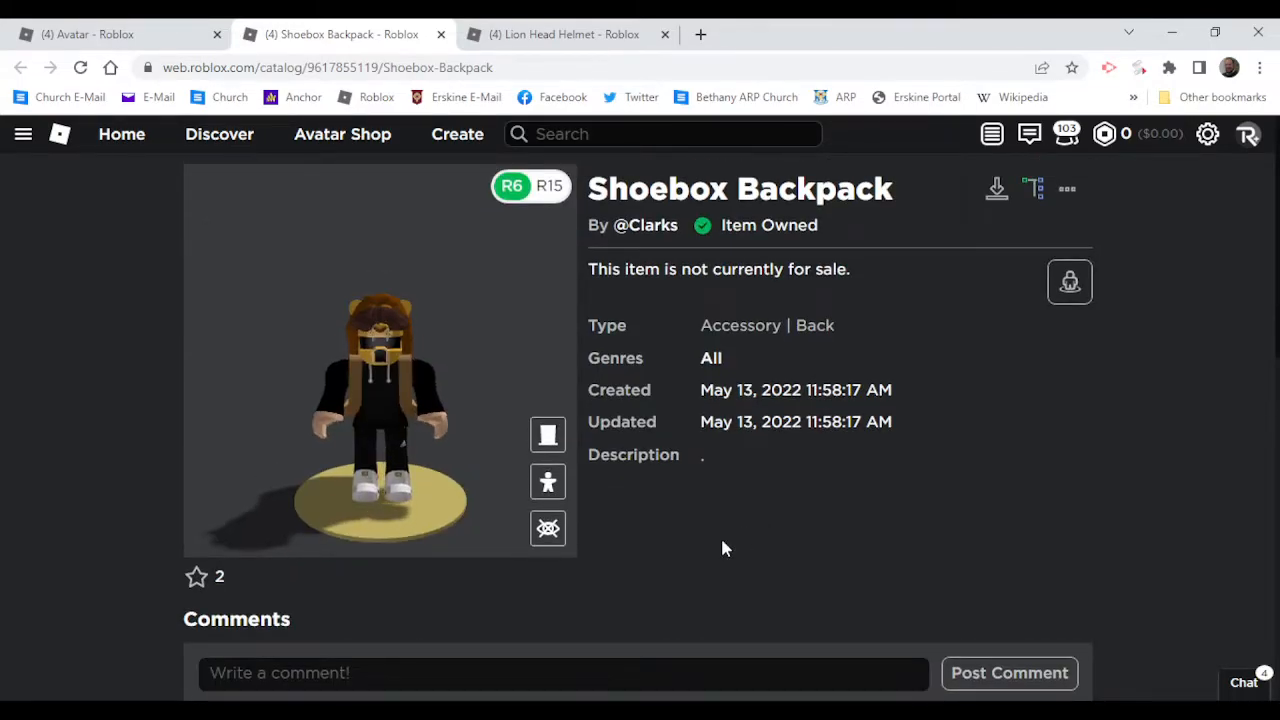
{"action": "type", "text": "im"}
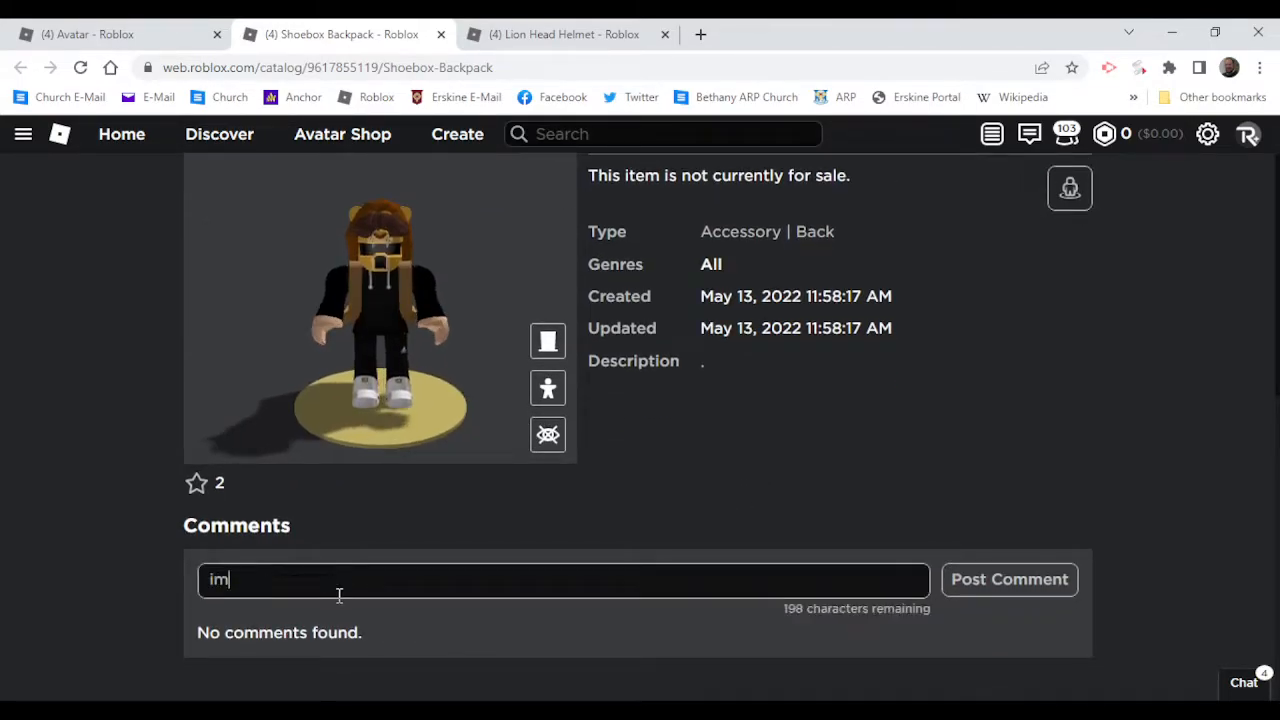
{"action": "type", "text": "the first"}
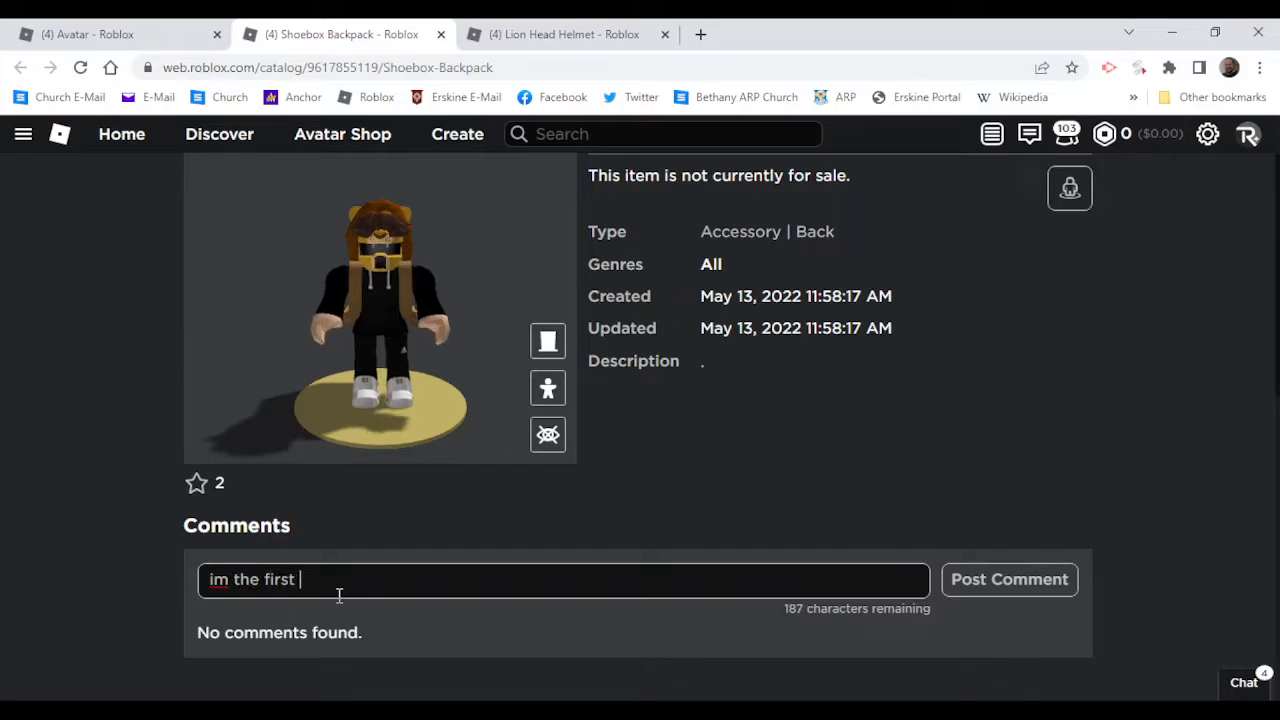
{"action": "type", "text": "one to get this"}
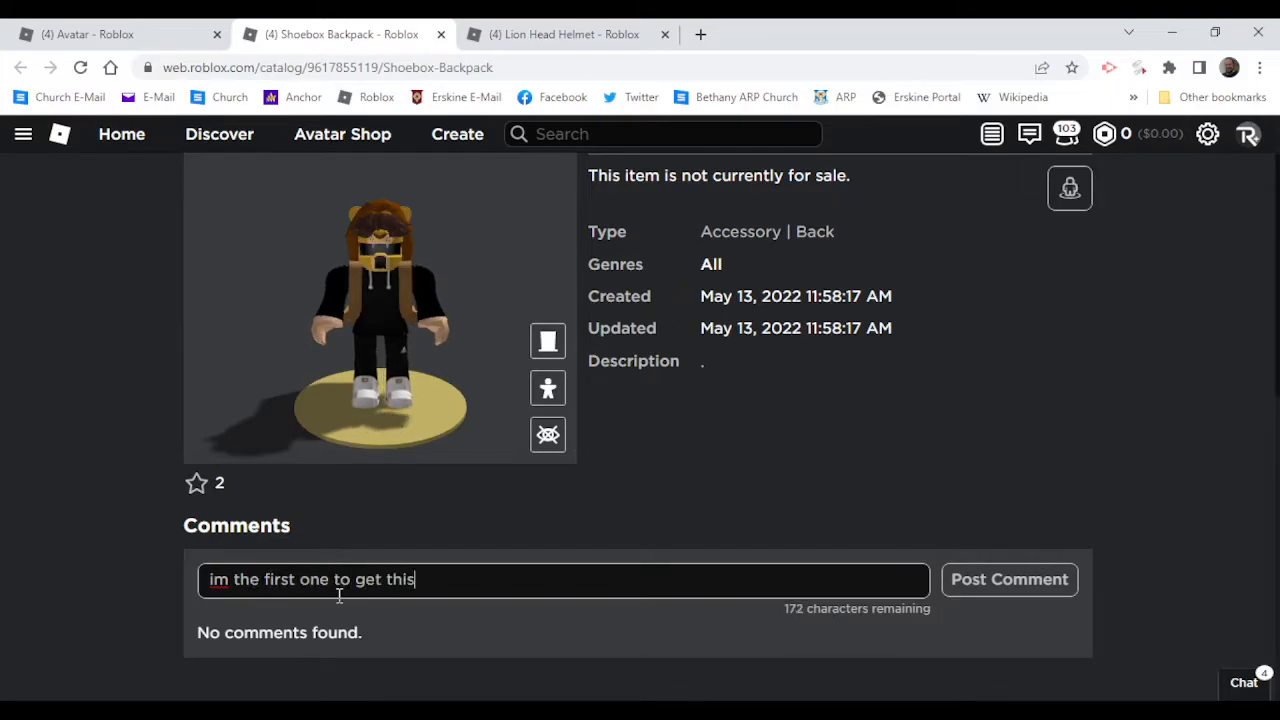
{"action": "left_click", "coordinate": [1008, 580]}
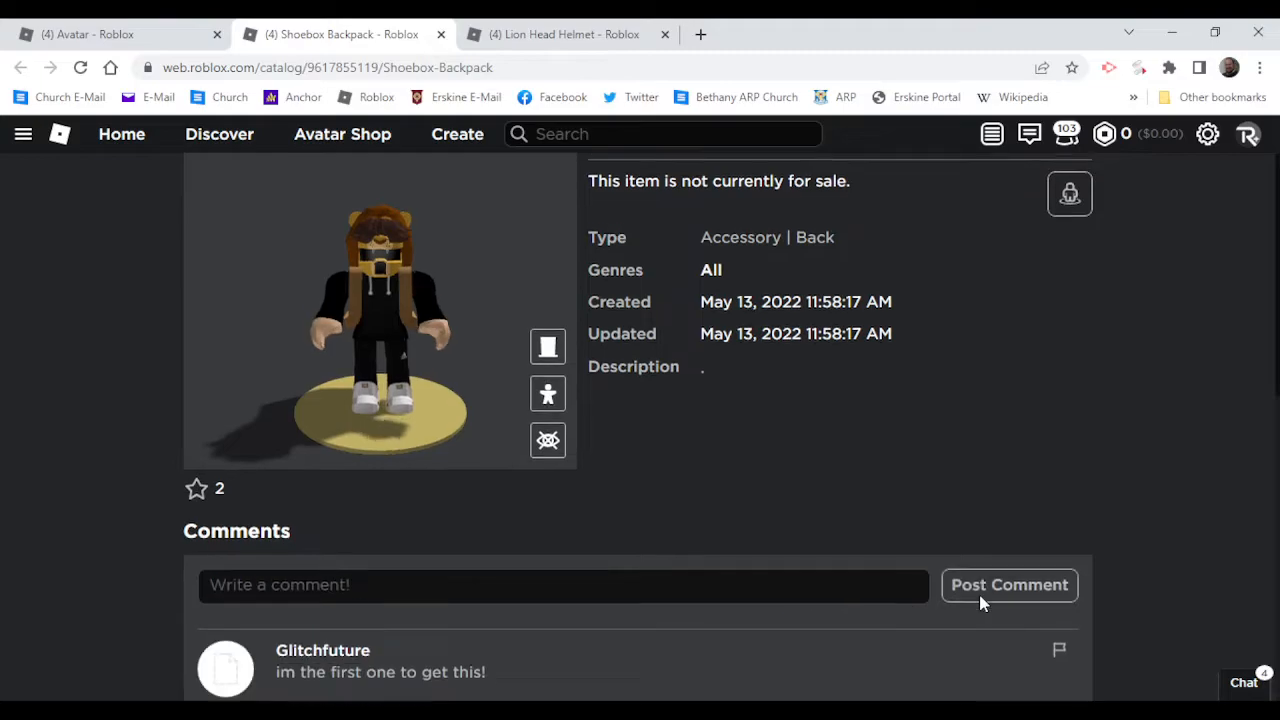
{"action": "scroll", "scroll_direction": "up", "scroll_amount": 3}
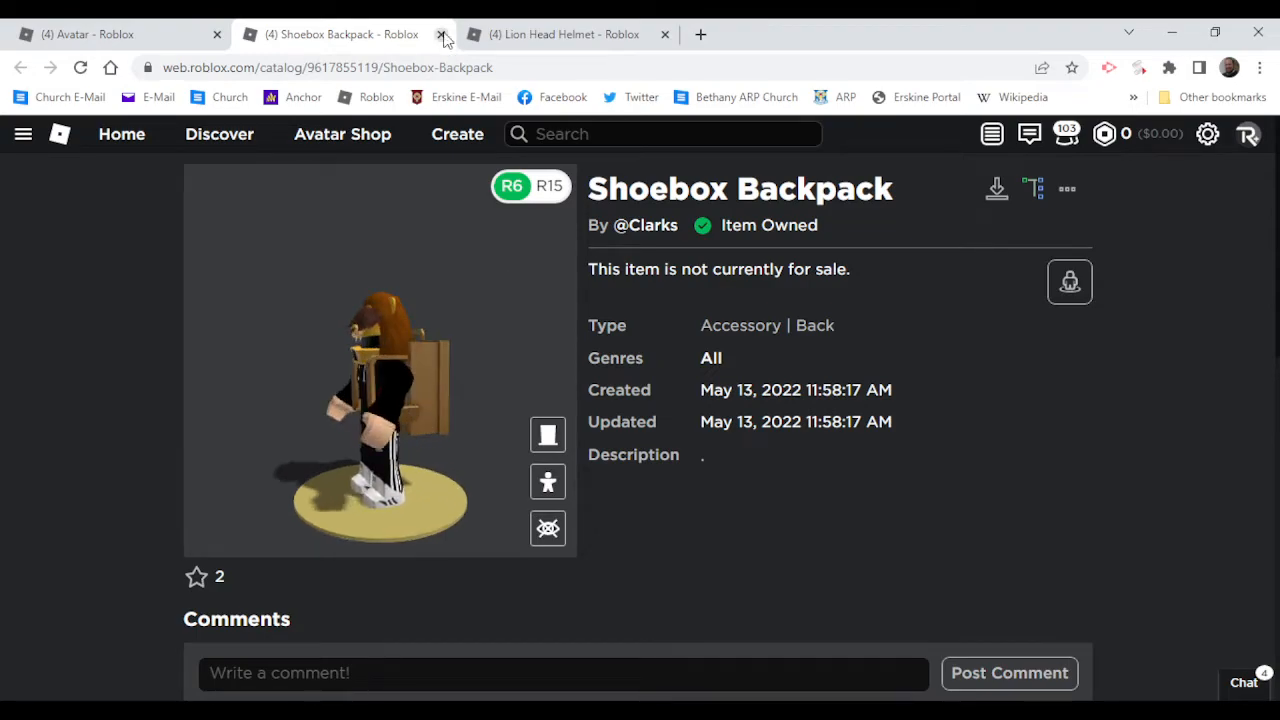
{"action": "left_click", "coordinate": [440, 34]}
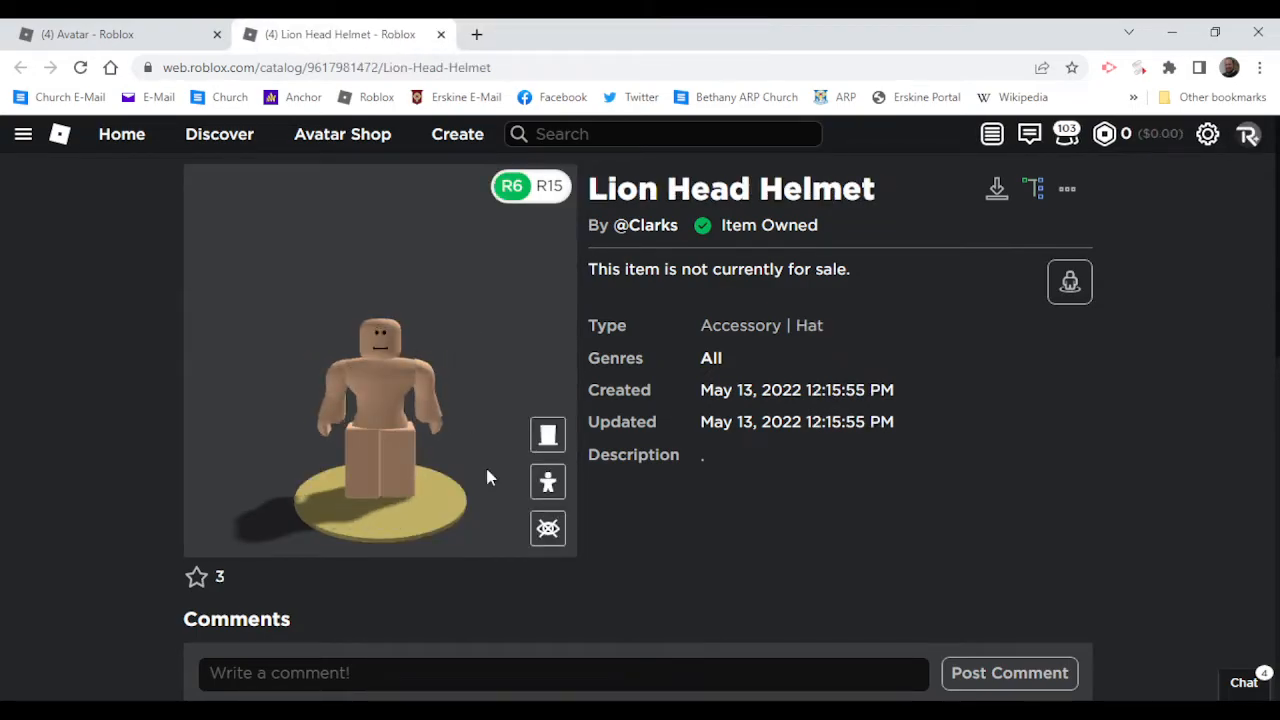